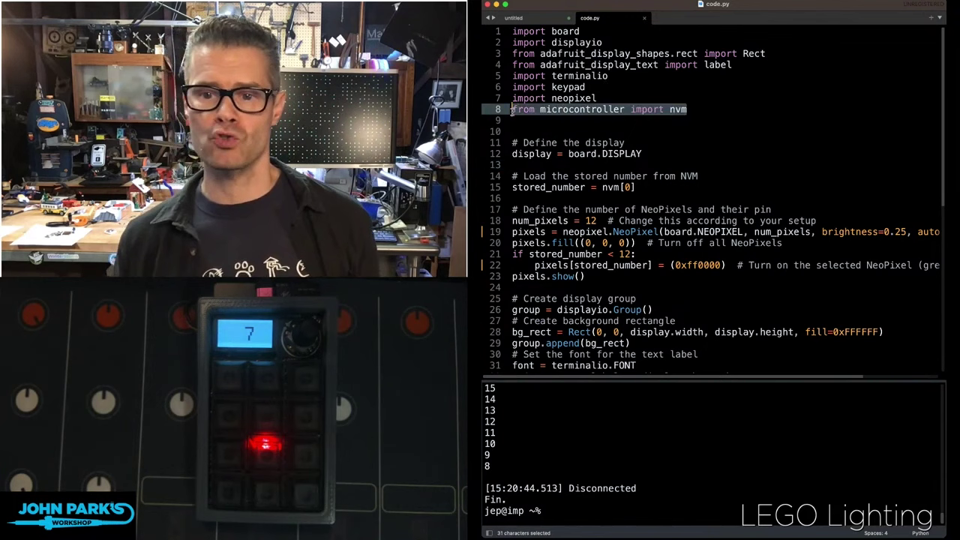
click(687, 108)
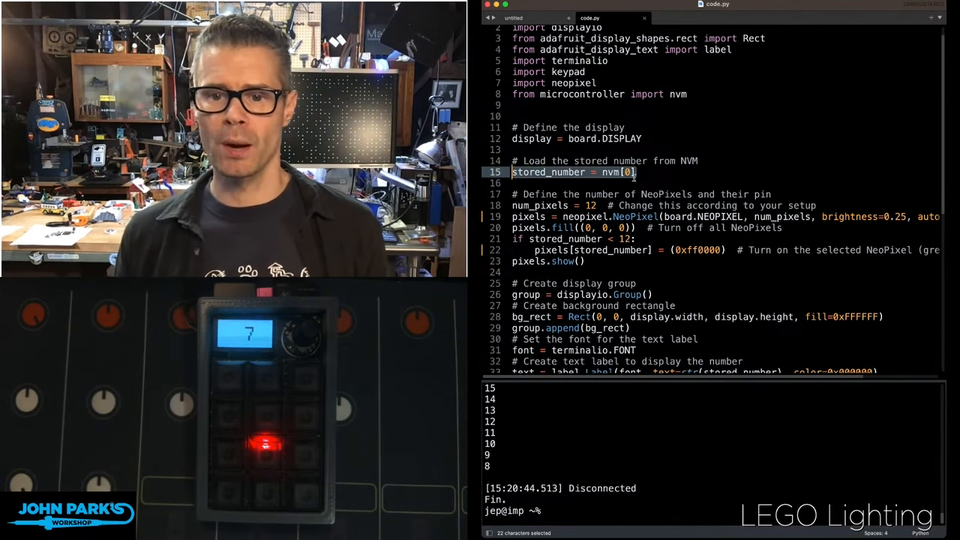
click(636, 171)
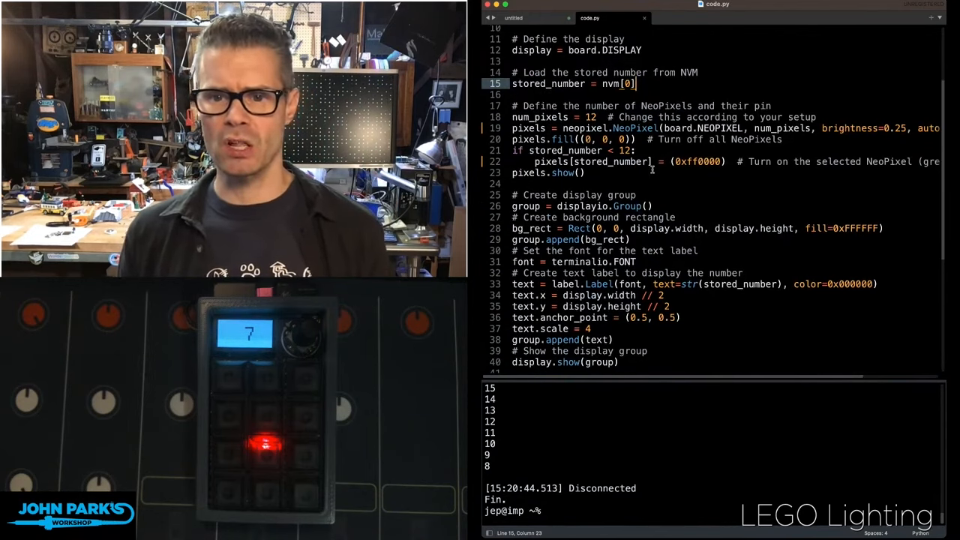
scroll(down, 3)
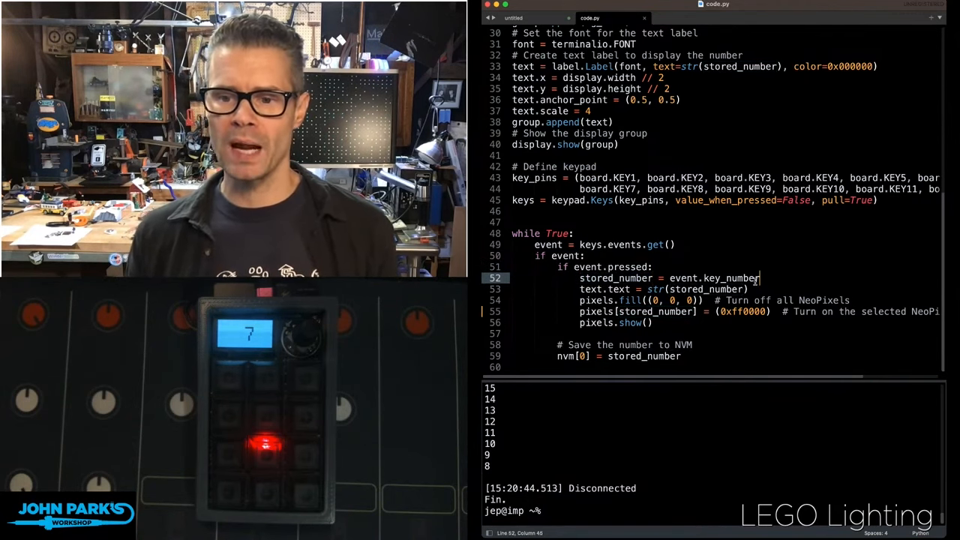
double_click(715, 277)
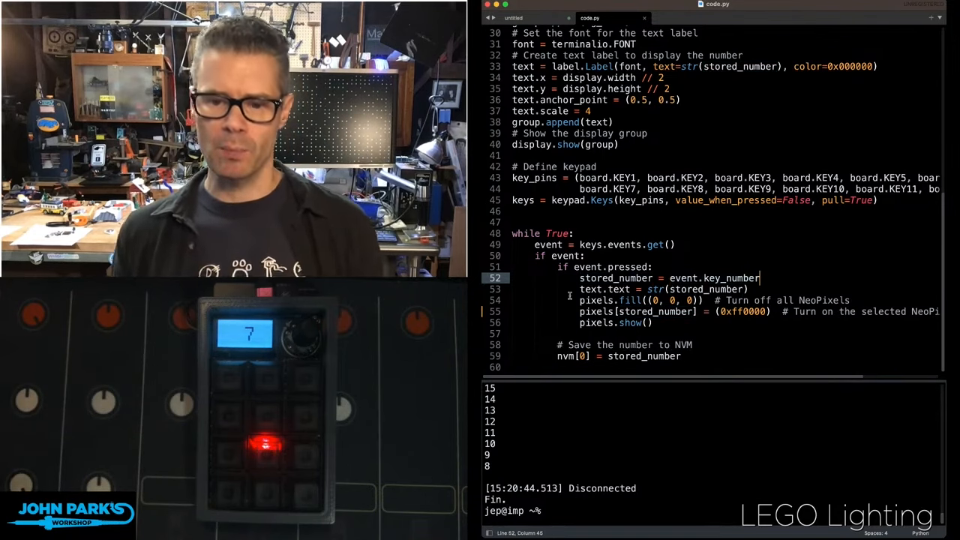
drag(582, 300, 653, 322)
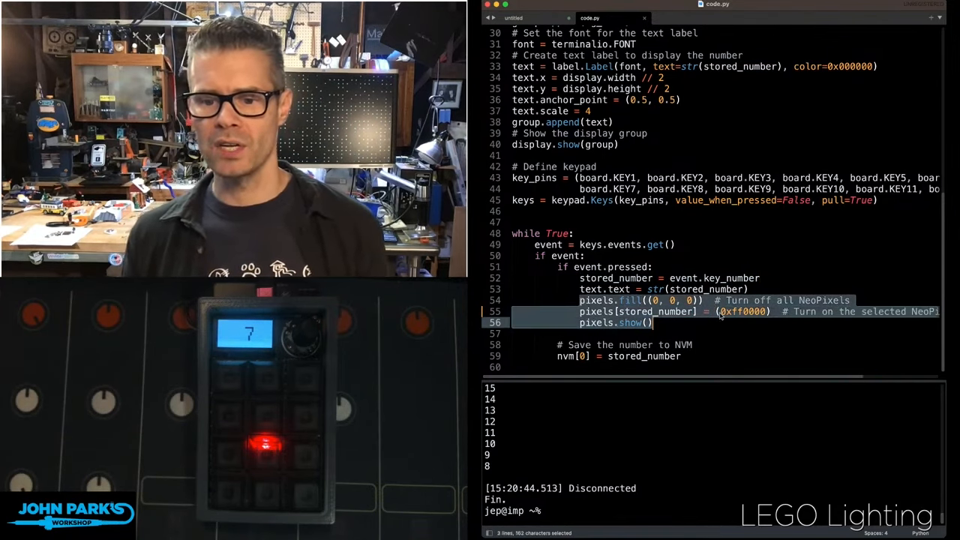